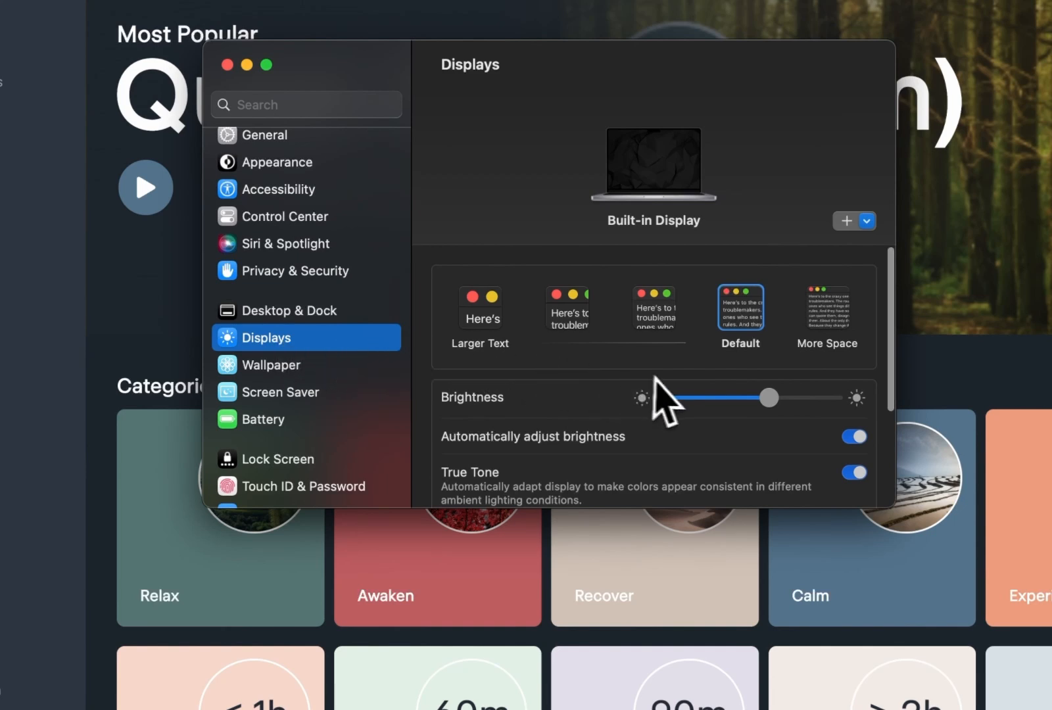
# Review the Advanced display options in System Settings > Displays
pyautogui.scroll(-3)
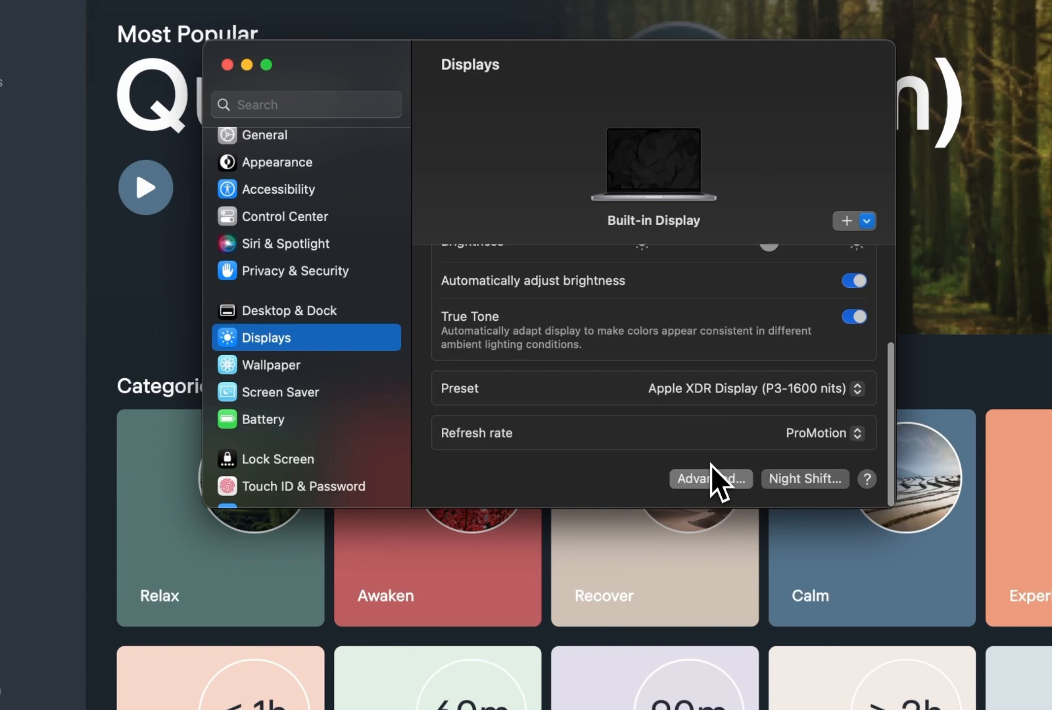
pyautogui.click(709, 479)
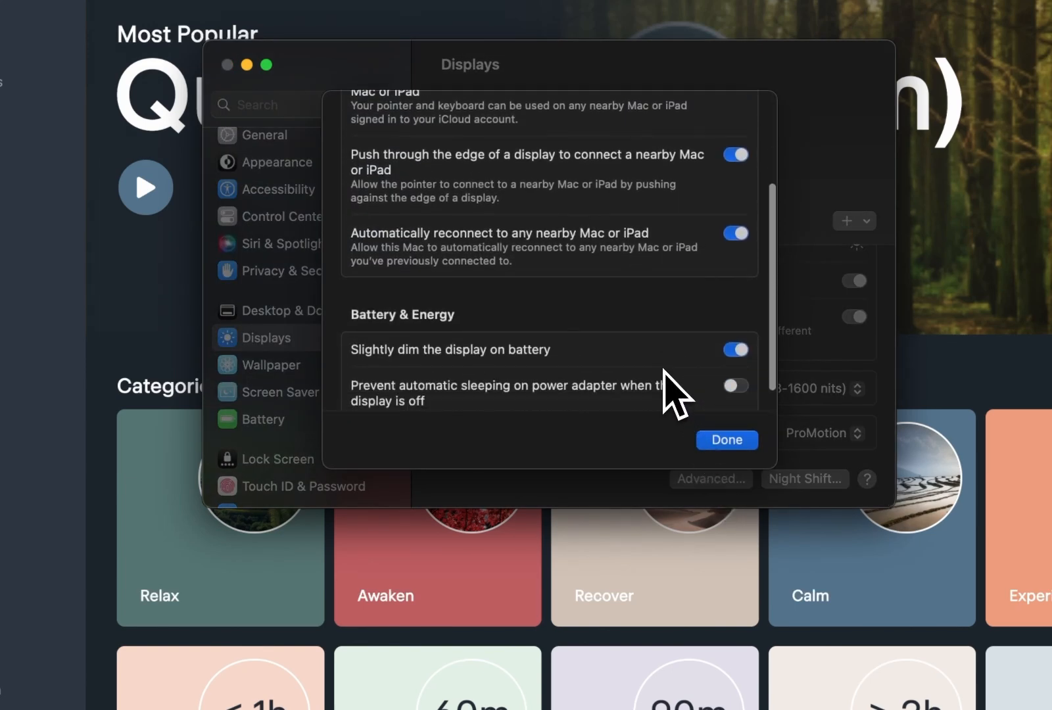
pyautogui.scroll(-3)
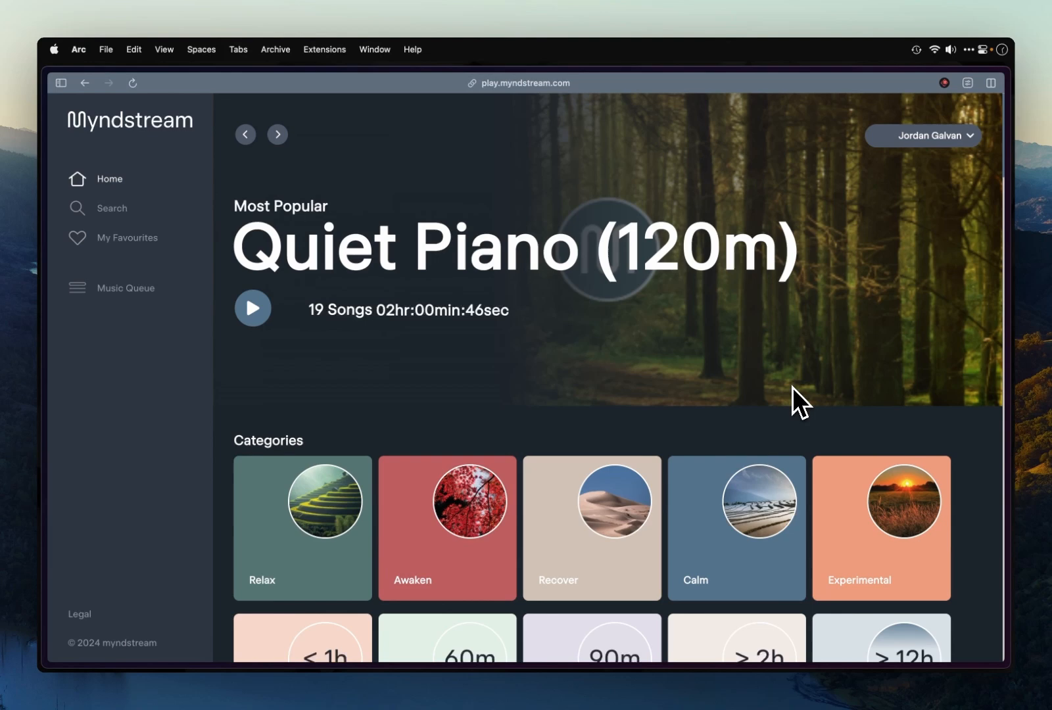
pyautogui.moveTo(918, 158)
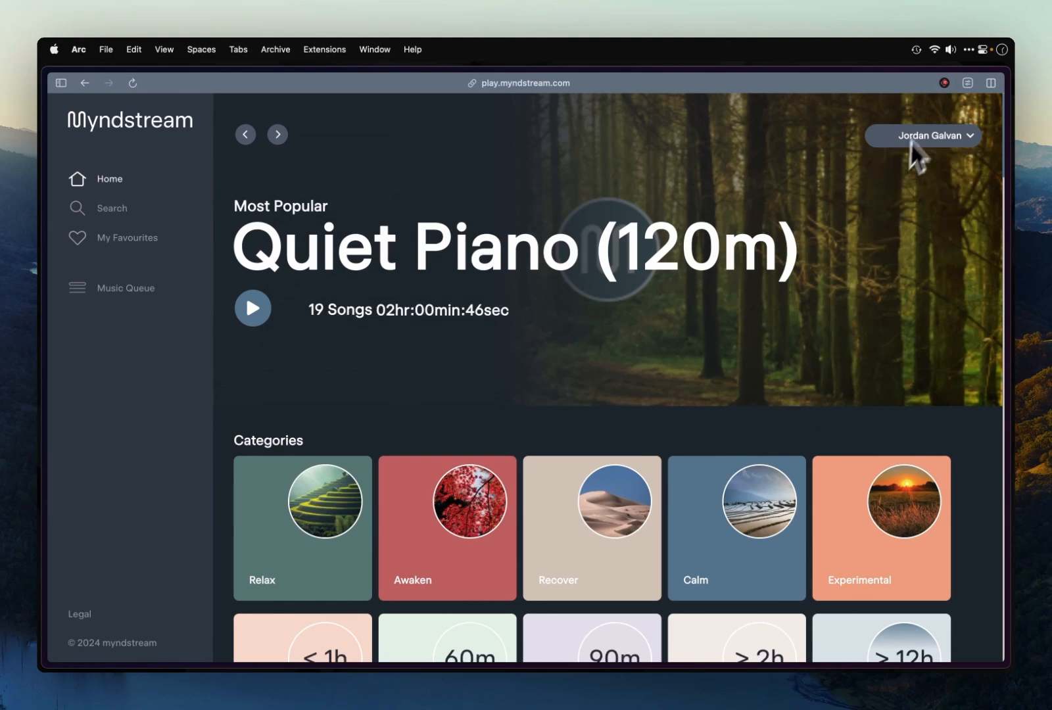
# Show the macOS Control Center panel with display brightness and sound sliders
pyautogui.click(985, 49)
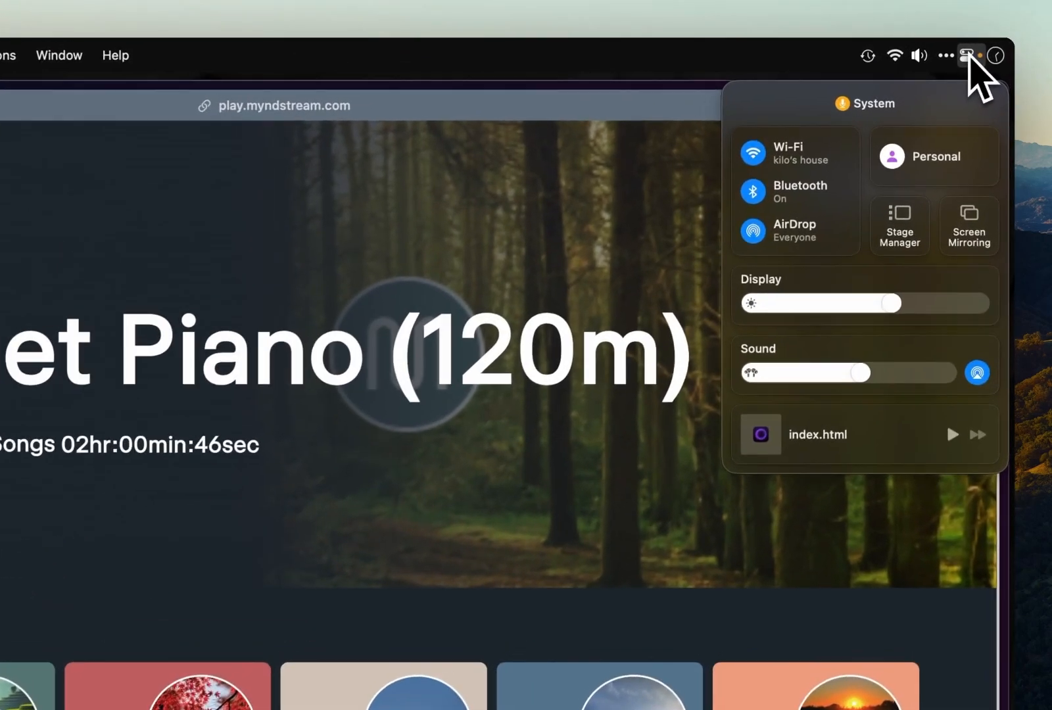
pyautogui.click(934, 157)
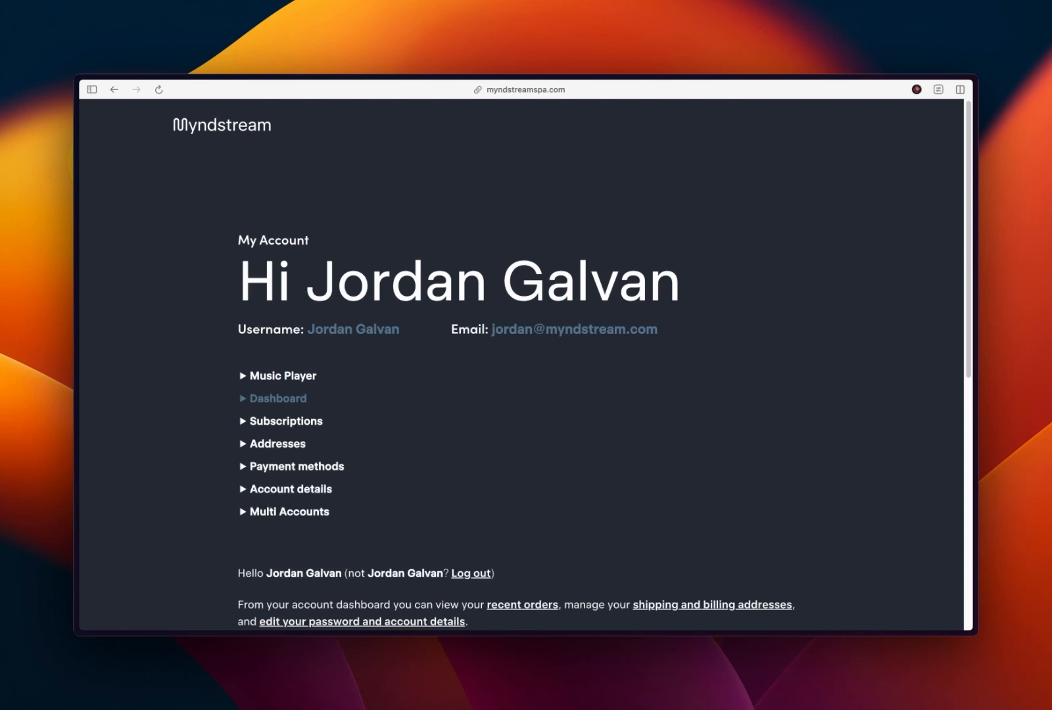
# Sign in to the Myndstream web player from My Account with the filled credentials
pyautogui.scroll(-3)
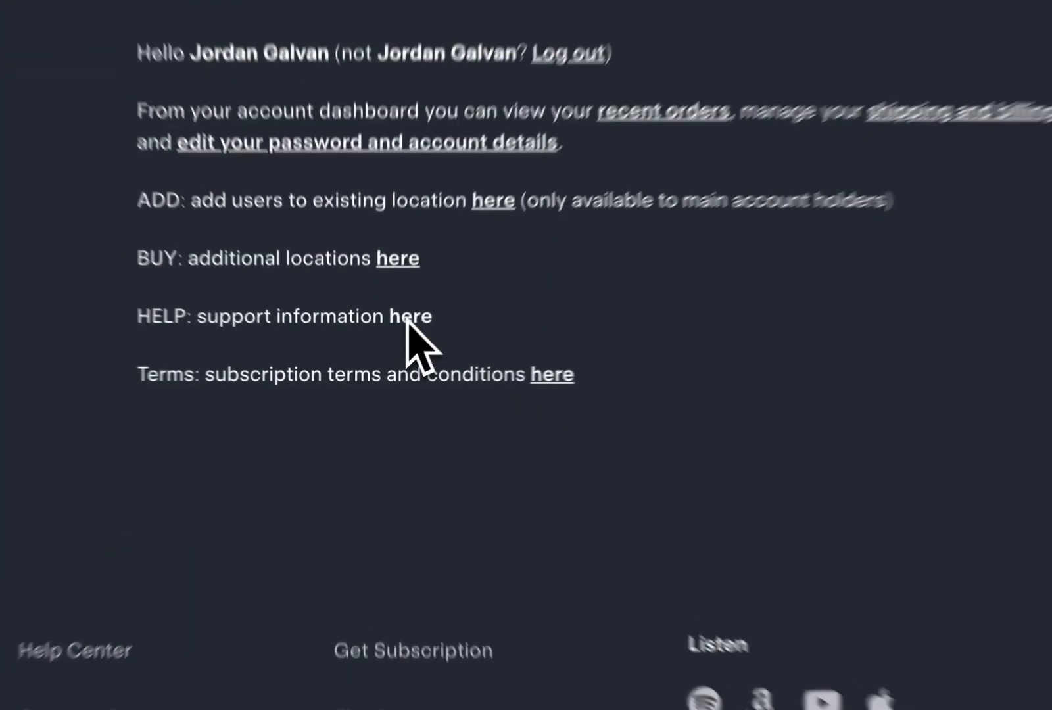
pyautogui.click(410, 316)
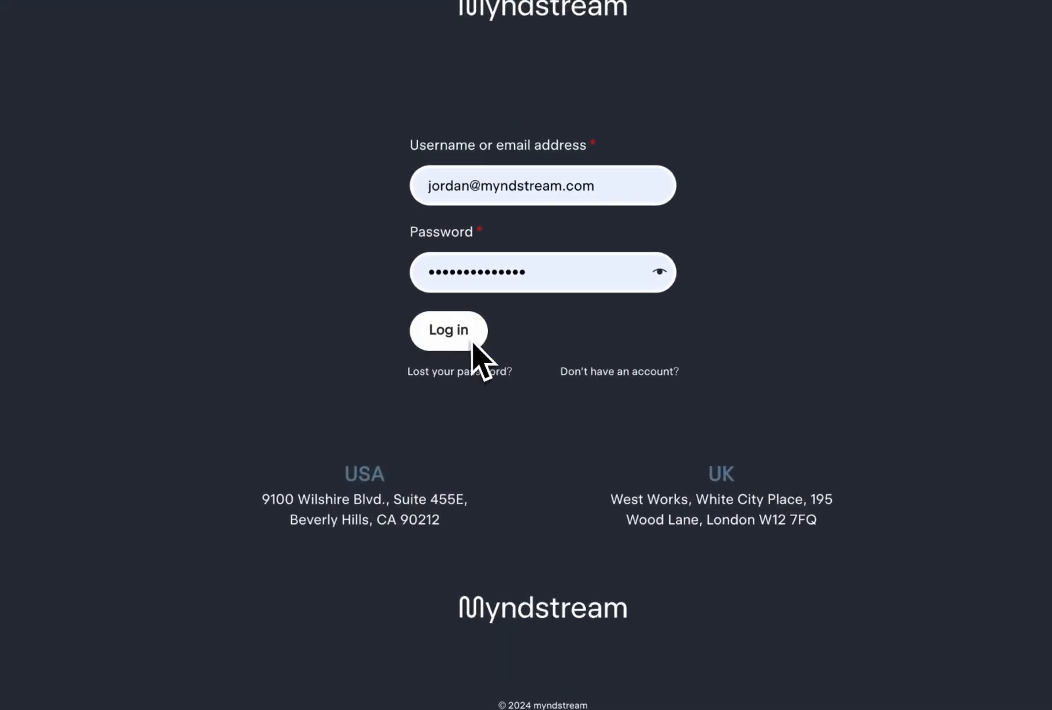
pyautogui.click(447, 330)
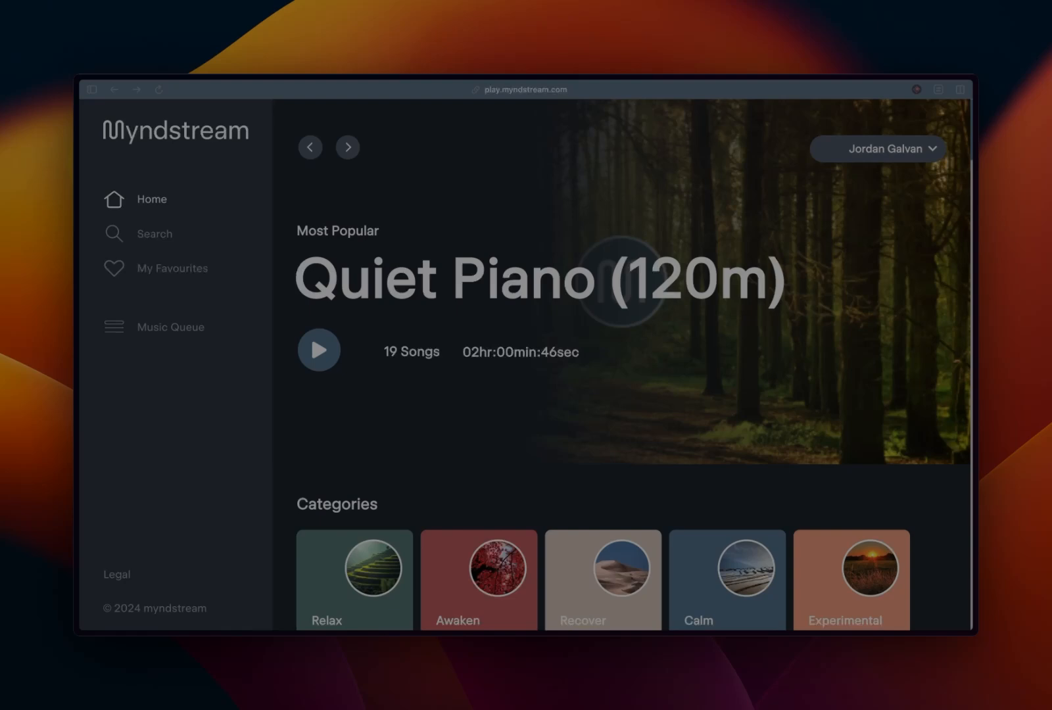
# From Categories > Relax, bring up the Dreamy Piano (120m) playlist's 19-song track list
pyautogui.scroll(-3)
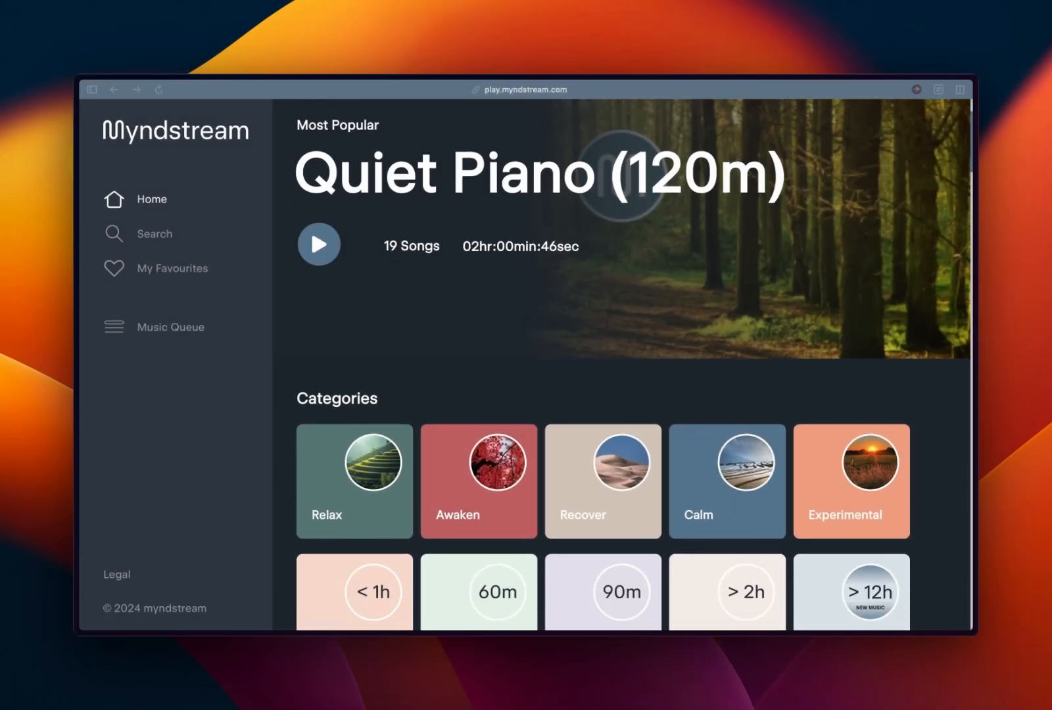
pyautogui.scroll(-3)
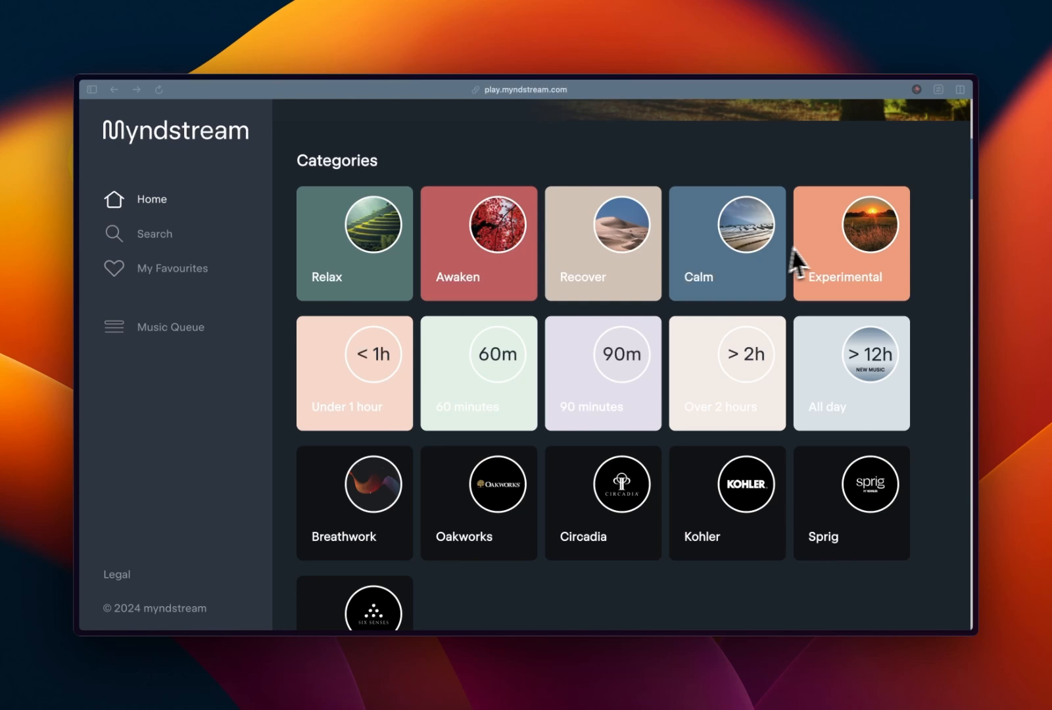
pyautogui.moveTo(816, 393)
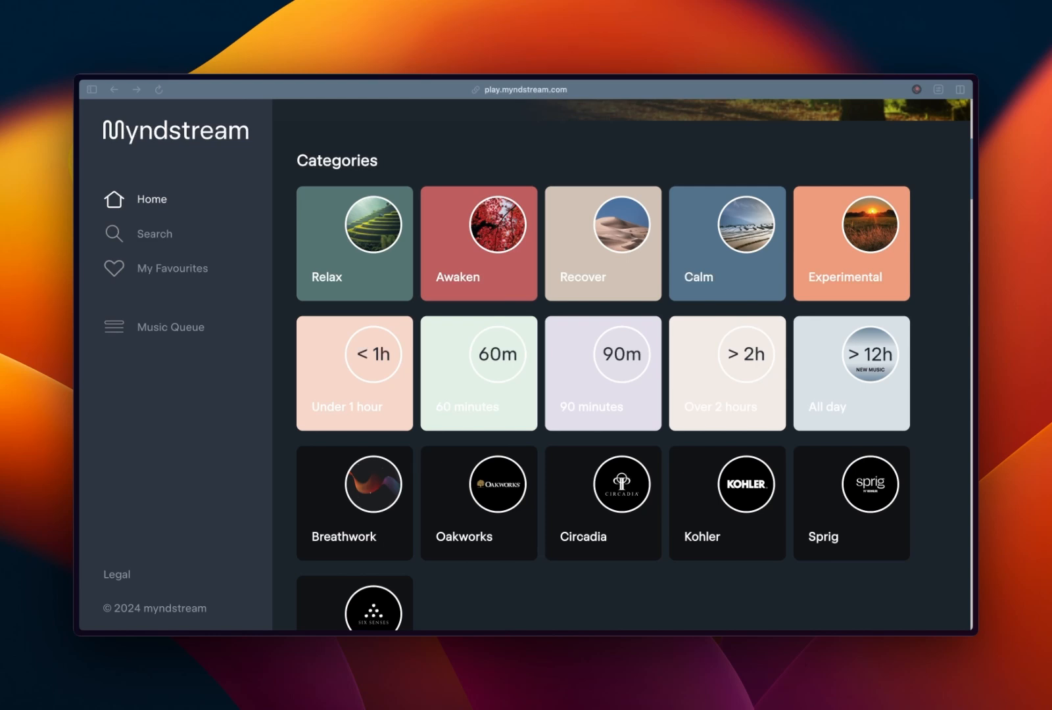
pyautogui.moveTo(353, 261)
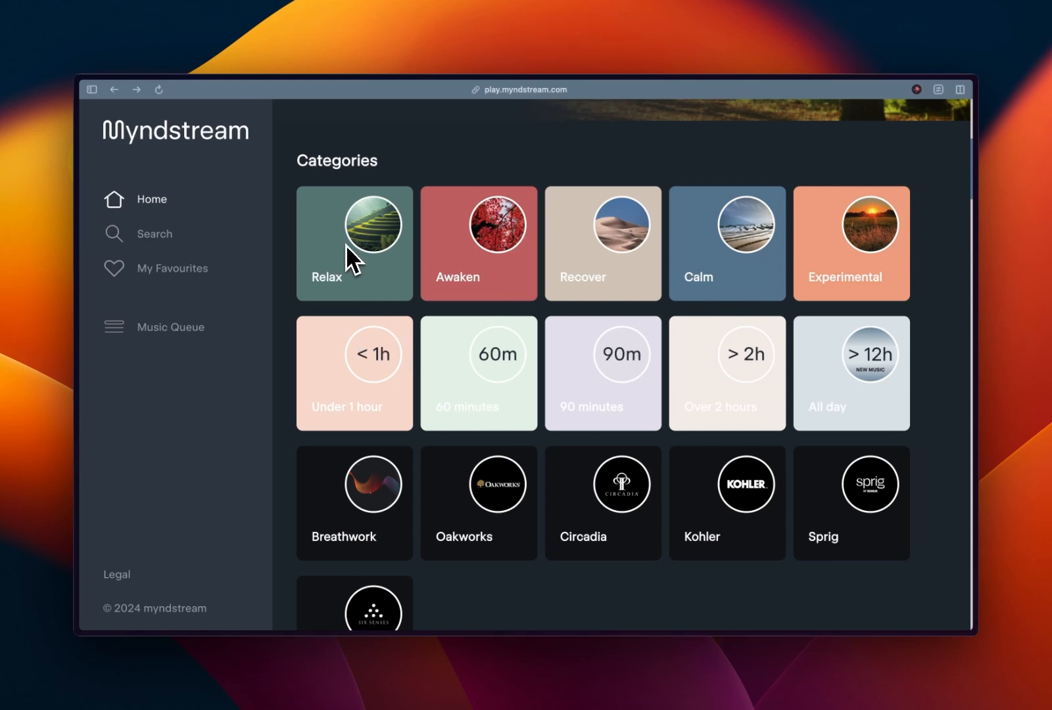
pyautogui.click(354, 243)
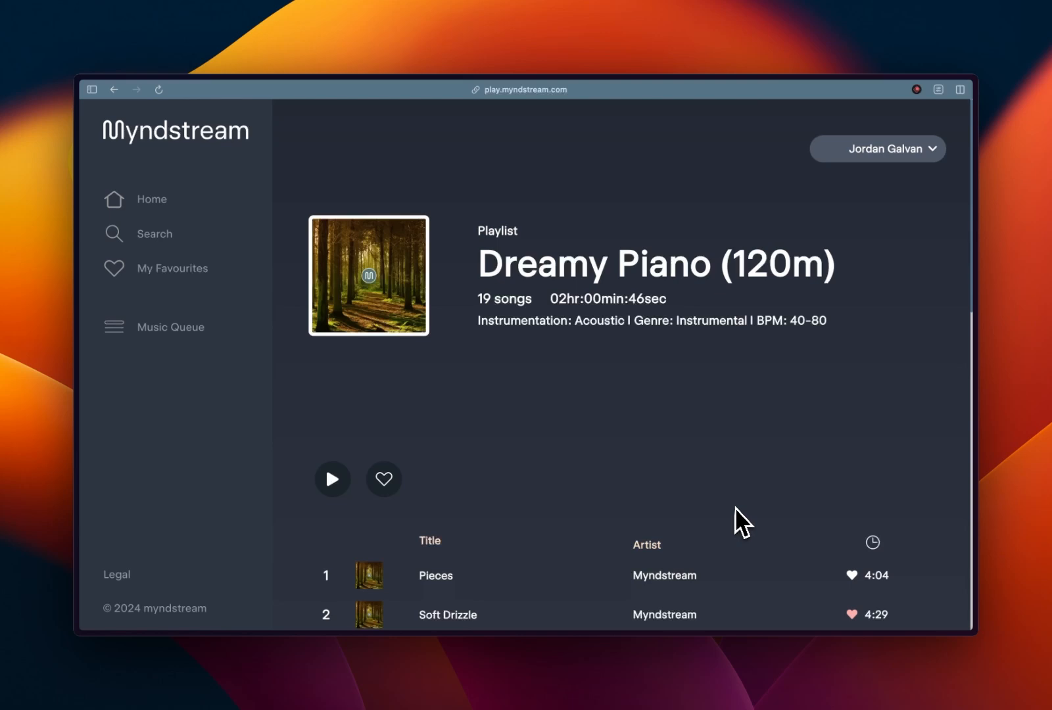
pyautogui.scroll(-3)
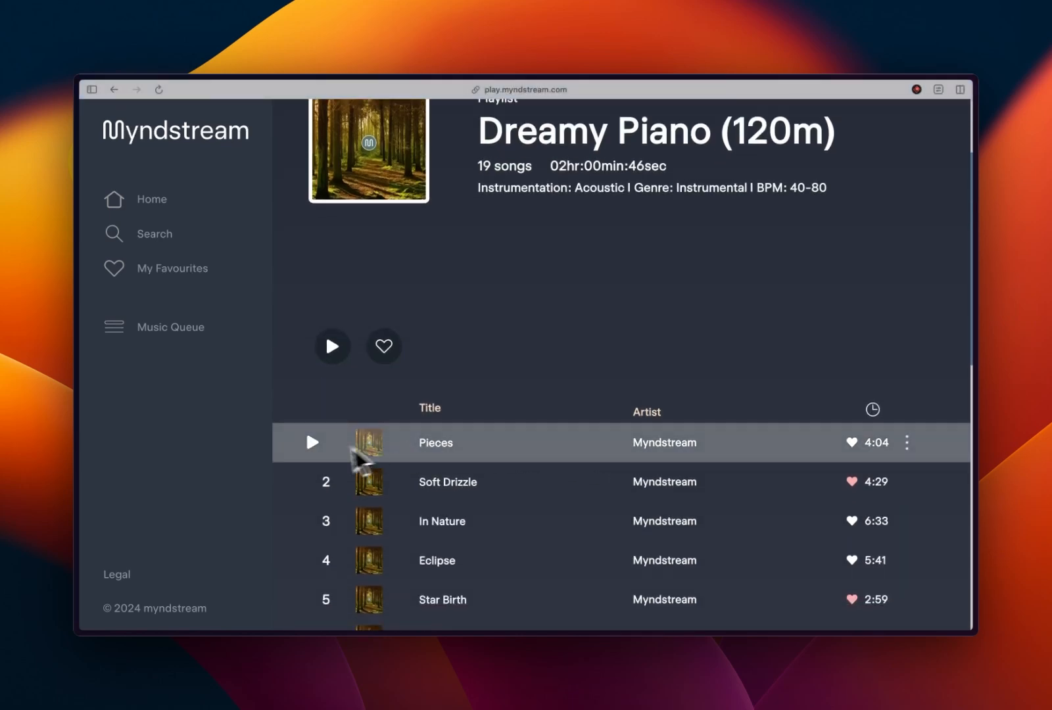